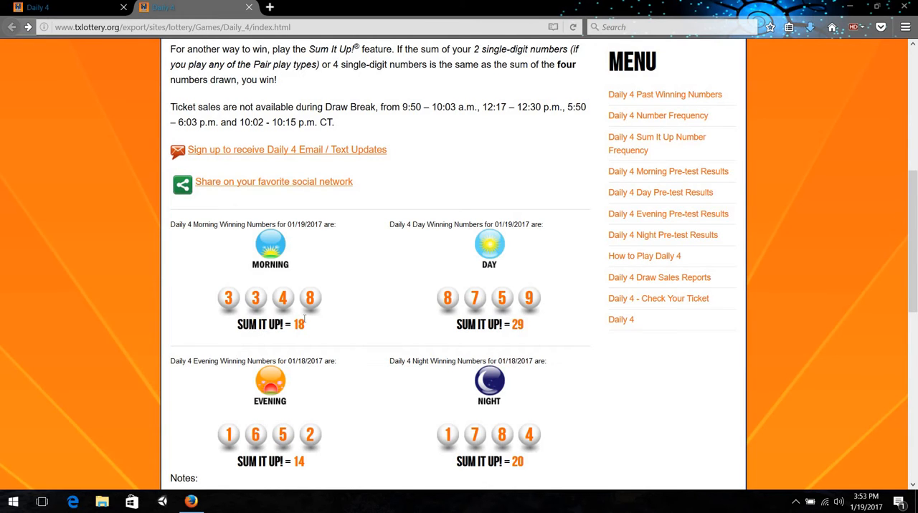
{"action": "mouse_move", "coordinate": [642, 124]}
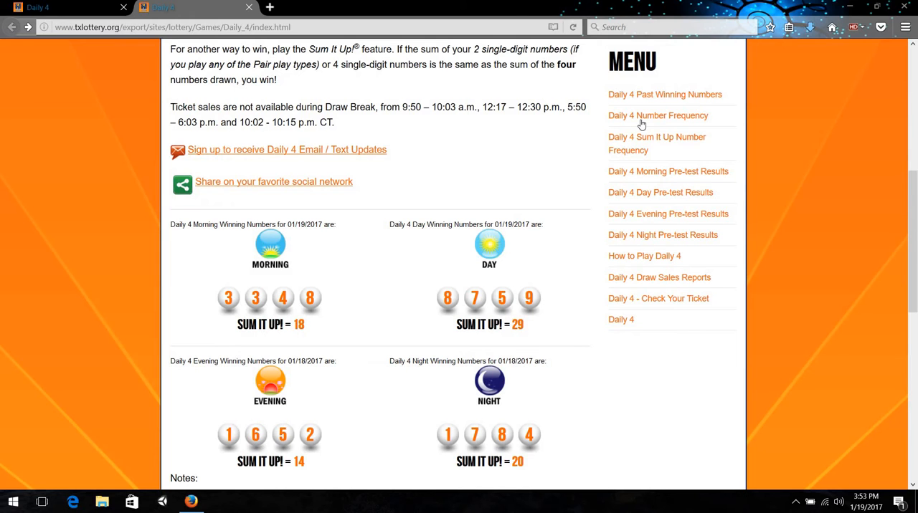
- Go to the Daily 4 Sum It Up Number Frequency page and scroll to the occurrence tables for the four draws
{"action": "left_click", "coordinate": [656, 144]}
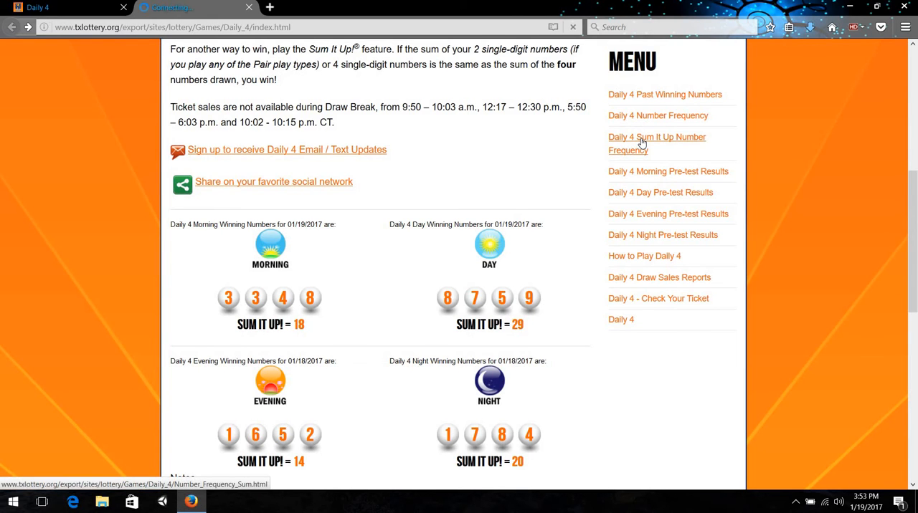
{"action": "left_click", "coordinate": [657, 137]}
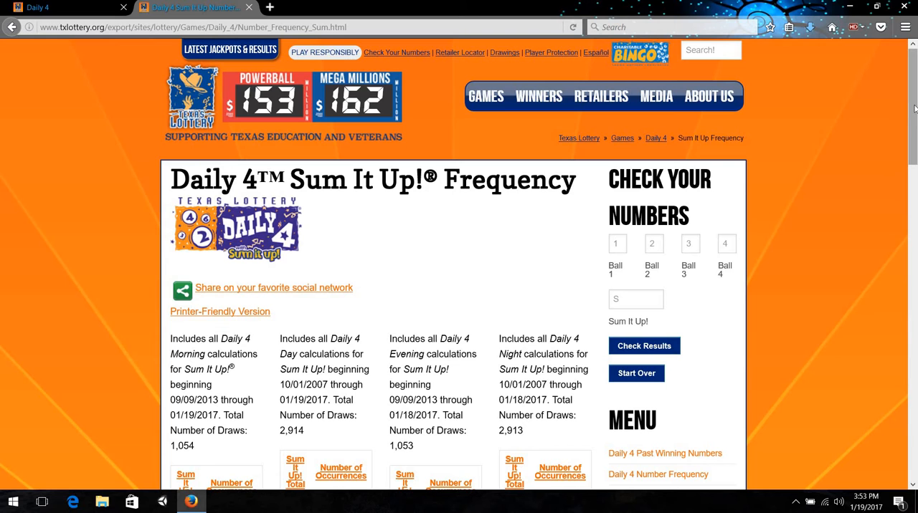
{"action": "scroll", "scroll_direction": "down", "scroll_amount": 3}
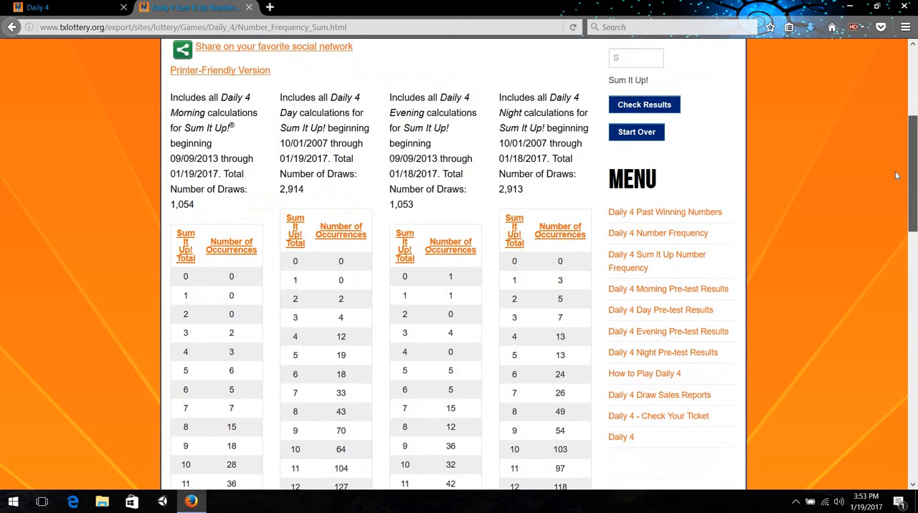
{"action": "scroll", "scroll_direction": "down", "scroll_amount": 3}
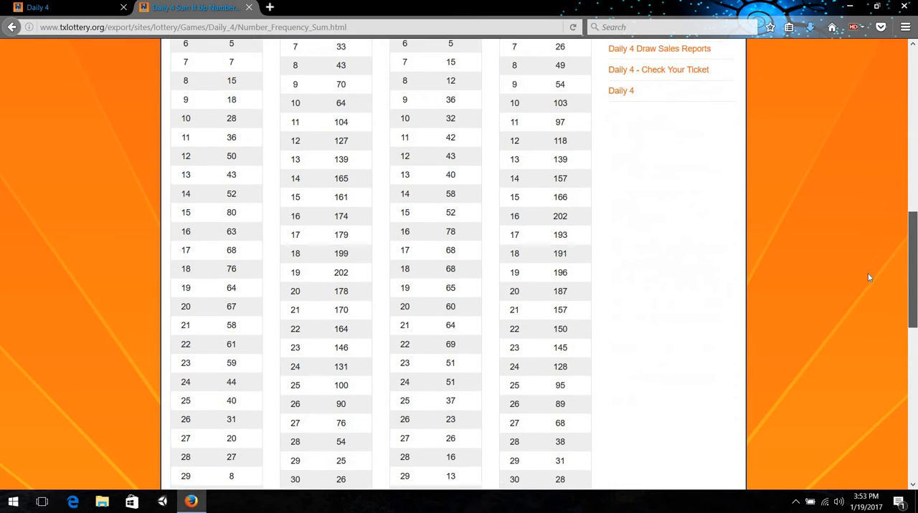
{"action": "scroll", "scroll_direction": "down", "scroll_amount": 3}
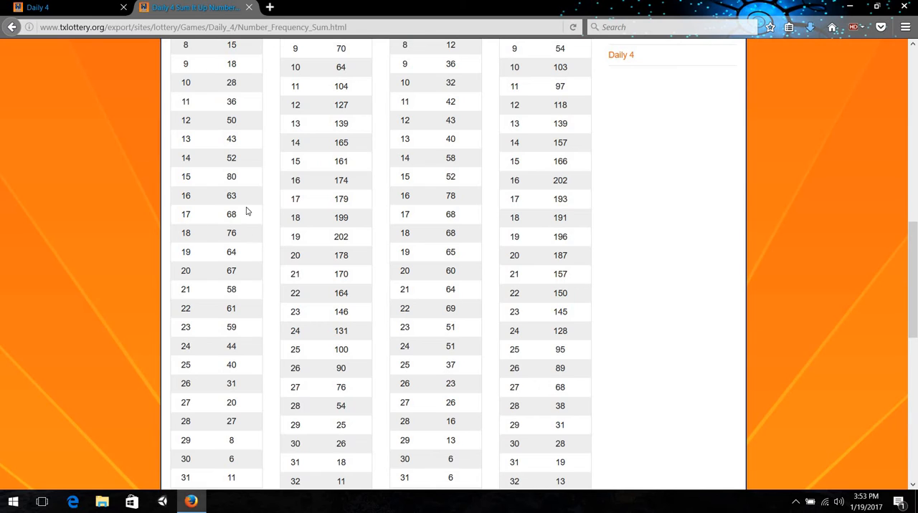
{"action": "mouse_move", "coordinate": [235, 180]}
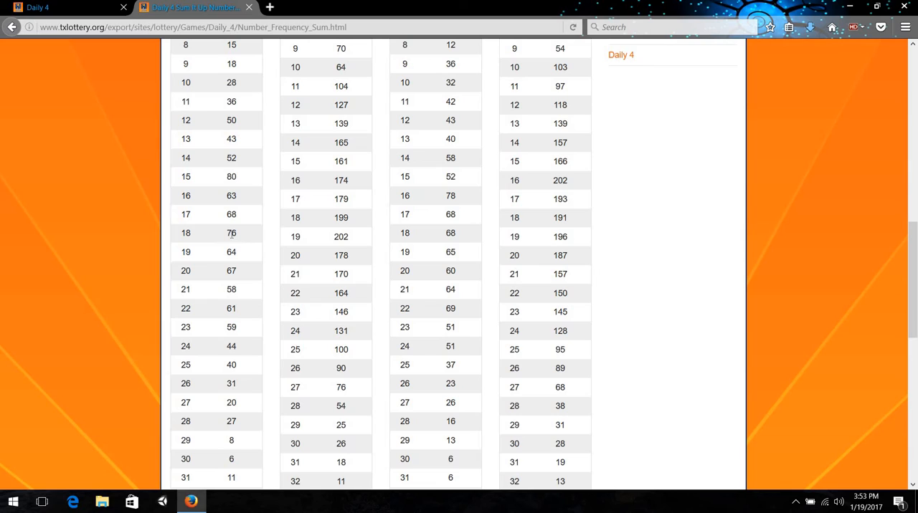
{"action": "mouse_move", "coordinate": [243, 239]}
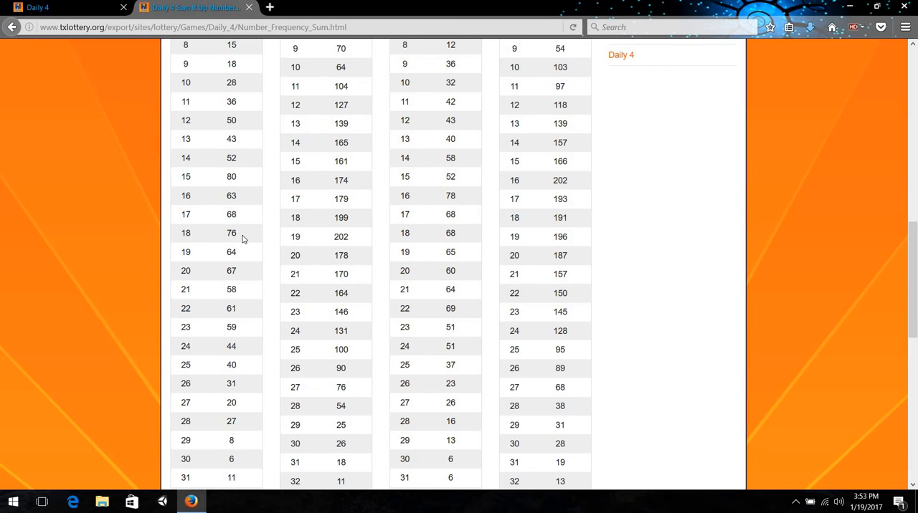
{"action": "mouse_move", "coordinate": [233, 244]}
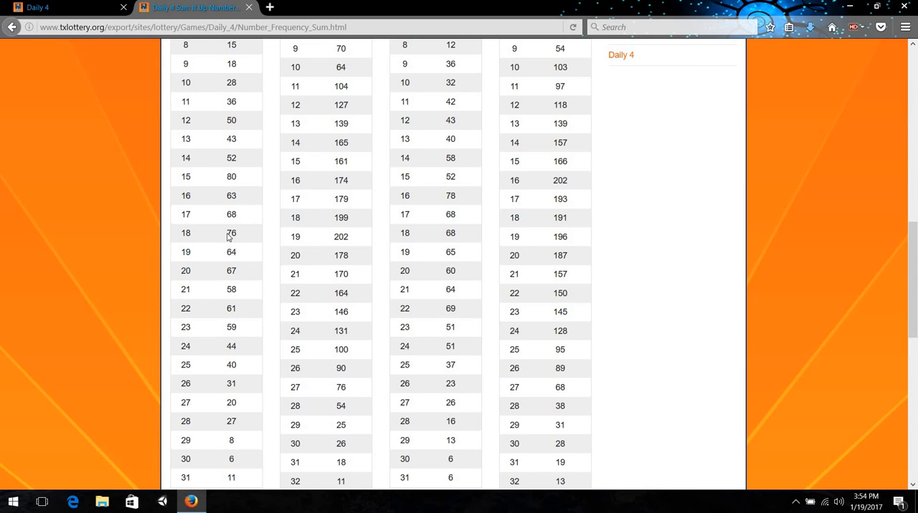
{"action": "mouse_move", "coordinate": [232, 213]}
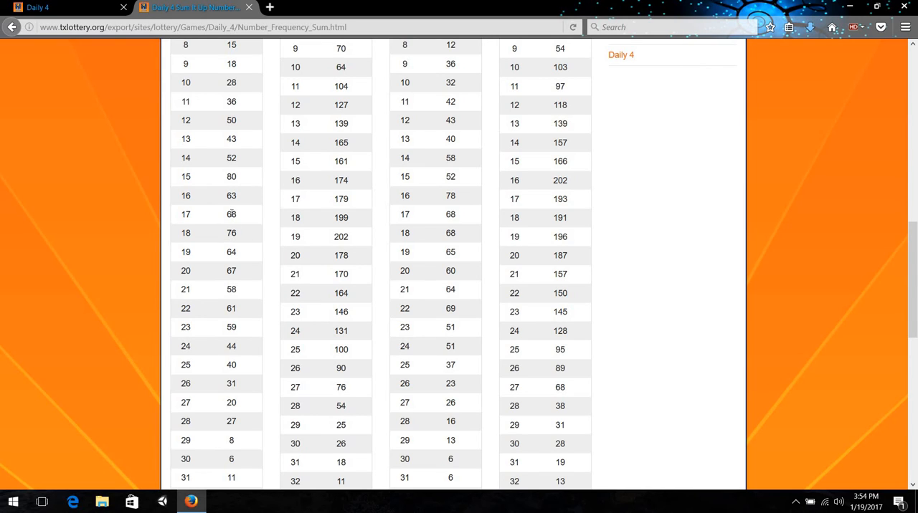
{"action": "mouse_move", "coordinate": [258, 230]}
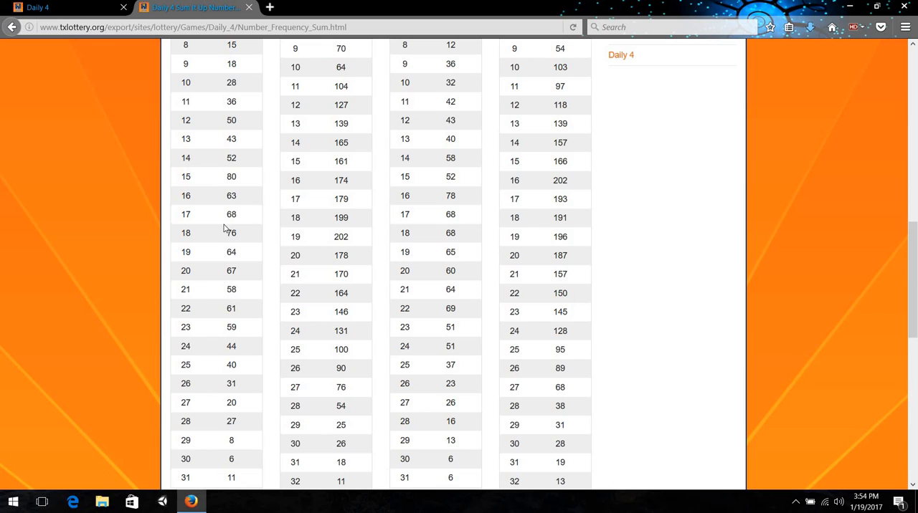
{"action": "mouse_move", "coordinate": [225, 246]}
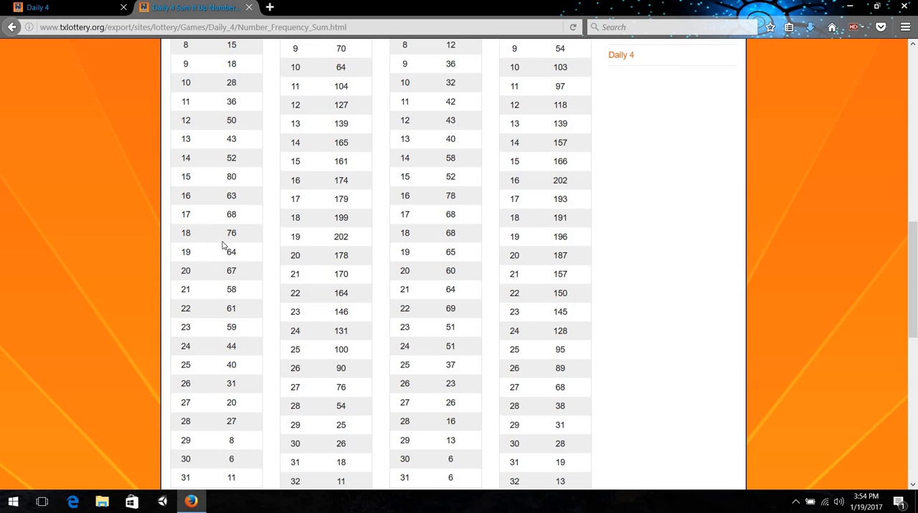